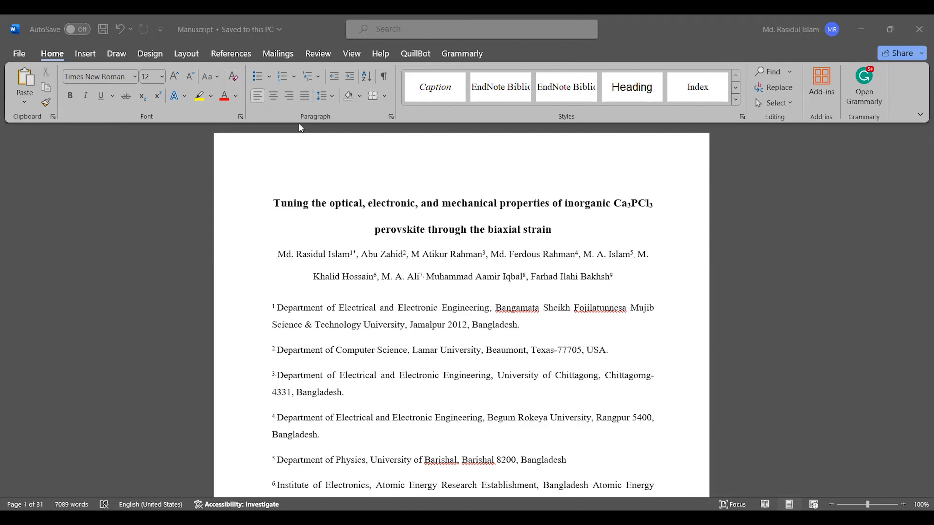
{"action": "mouse_move", "coordinate": [367, 250]}
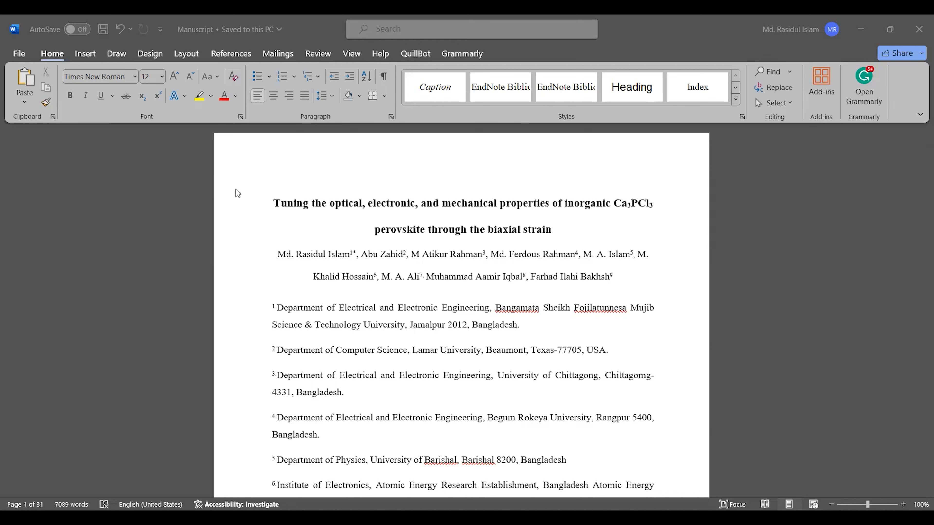
Select a passage of the Abstract text and move down into its continuation on page 2
{"action": "left_click", "coordinate": [904, 504]}
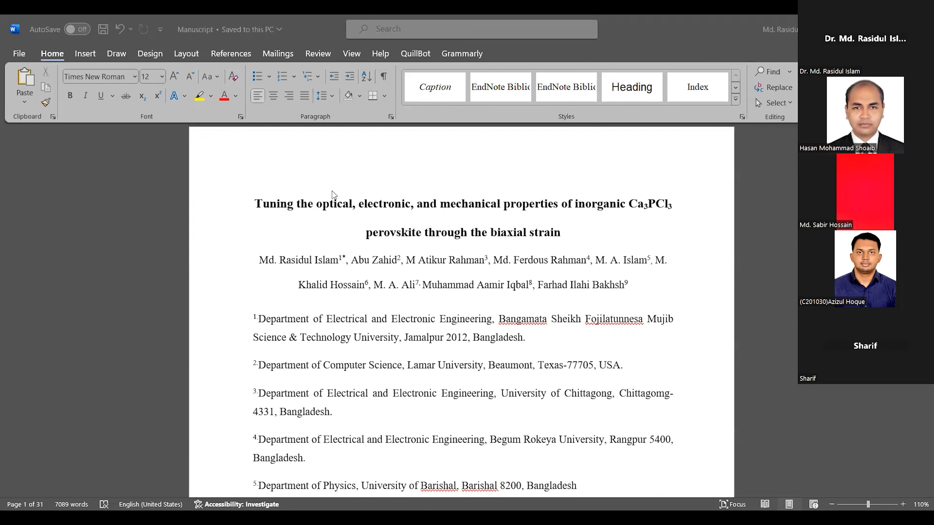
{"action": "mouse_move", "coordinate": [237, 208]}
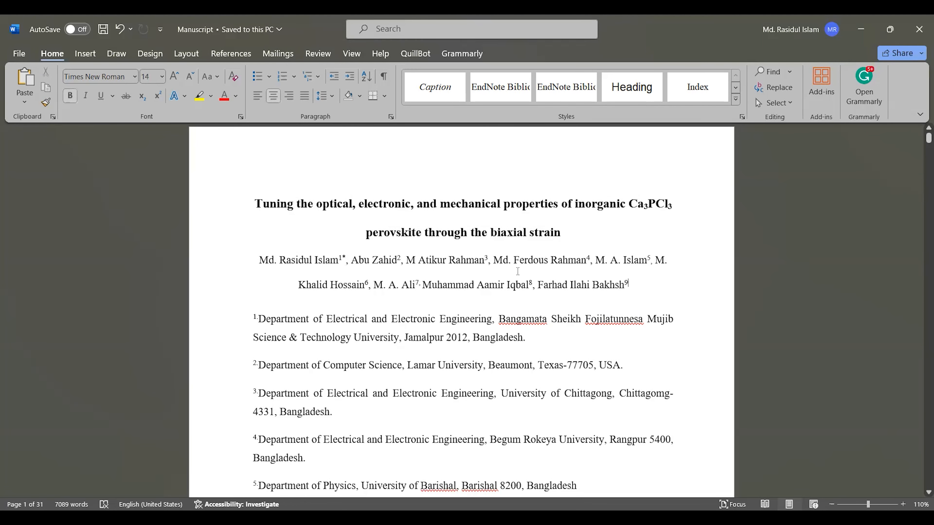
{"action": "left_click_drag", "start_coordinate": [259, 260], "coordinate": [628, 284]}
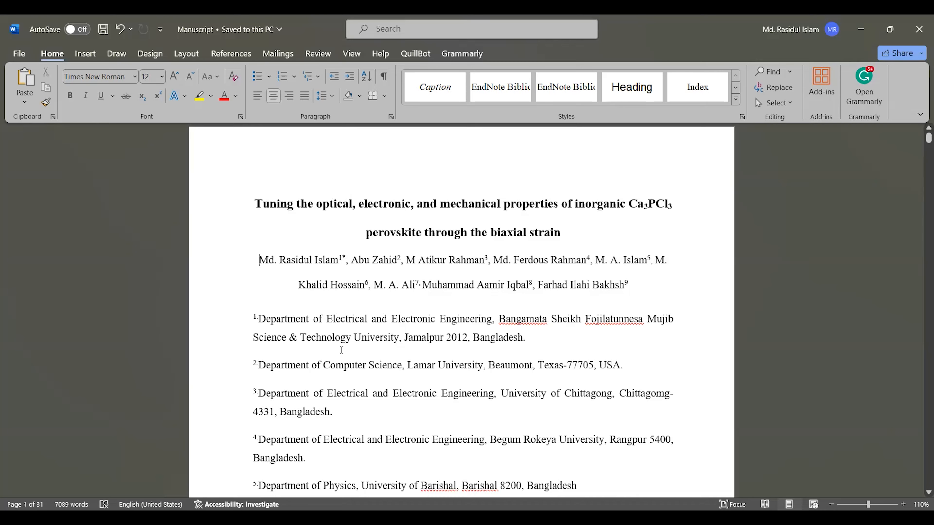
{"action": "scroll", "scroll_direction": "down", "scroll_amount": 3}
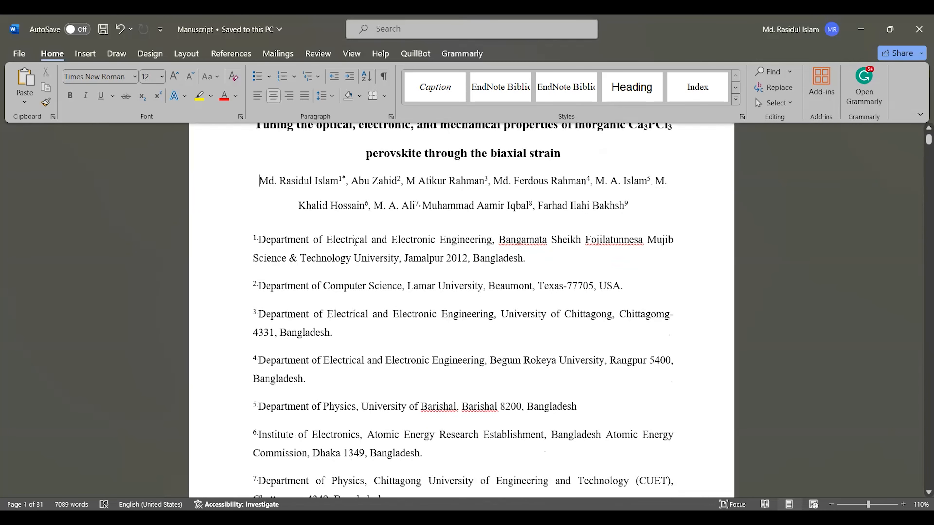
{"action": "mouse_move", "coordinate": [517, 245]}
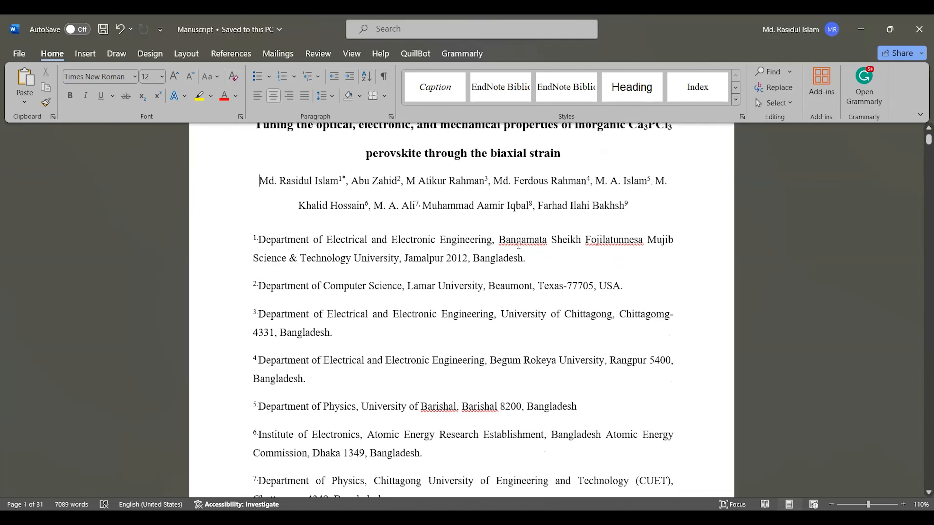
{"action": "left_click", "coordinate": [260, 180]}
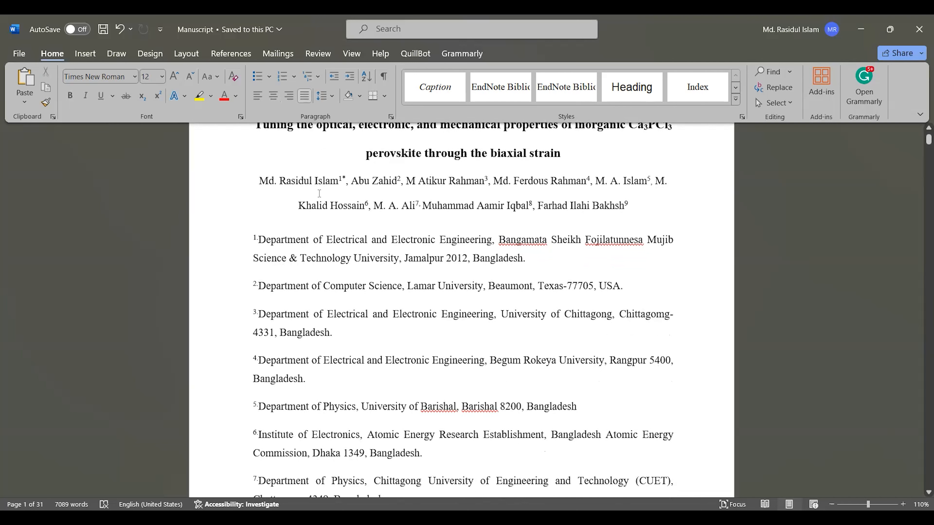
{"action": "left_click", "coordinate": [334, 239]}
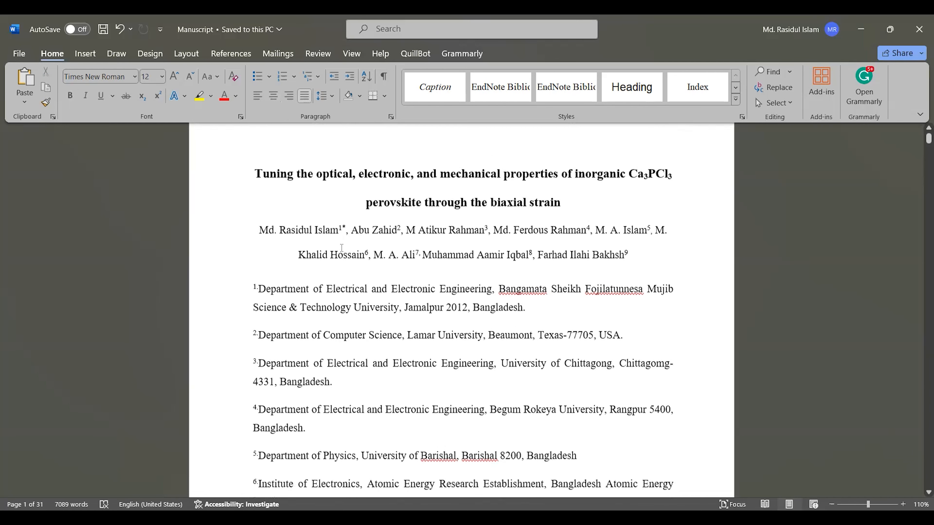
Scroll through the rest of the Abstract to the Keywords line and the 1. Introduction heading
{"action": "scroll", "scroll_direction": "down", "scroll_amount": 3}
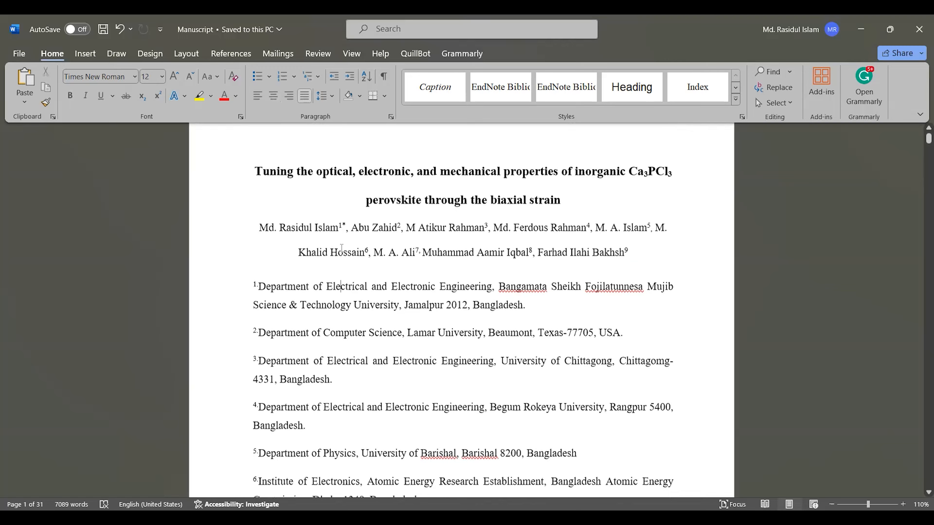
{"action": "scroll", "scroll_direction": "down", "scroll_amount": 3}
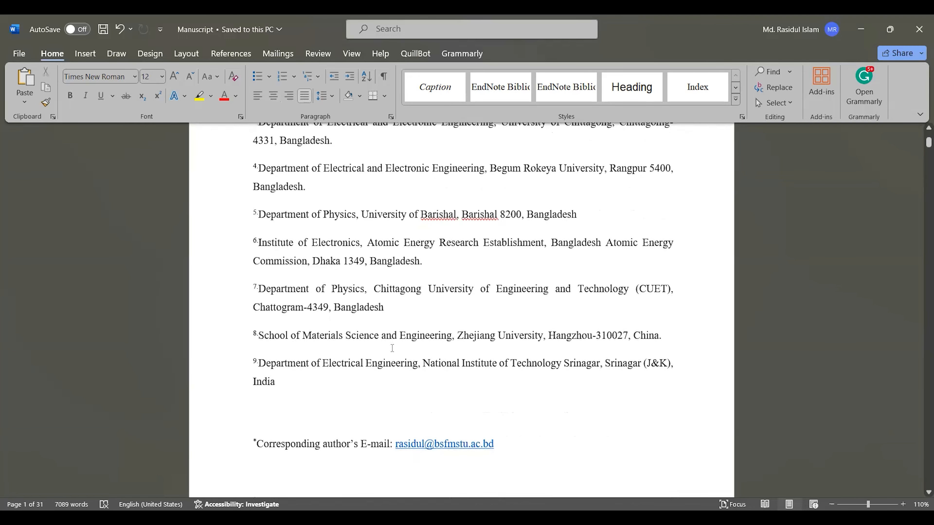
{"action": "scroll", "scroll_direction": "down", "scroll_amount": 3}
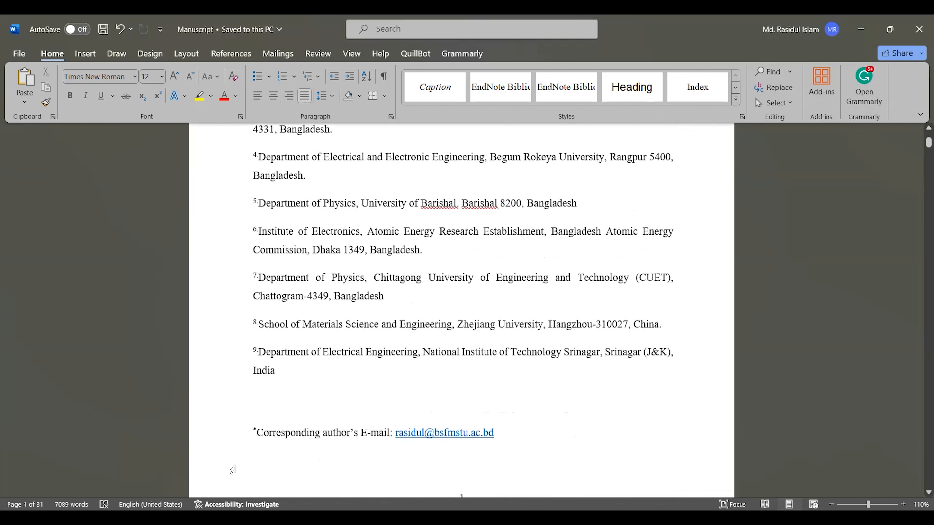
{"action": "mouse_move", "coordinate": [343, 438]}
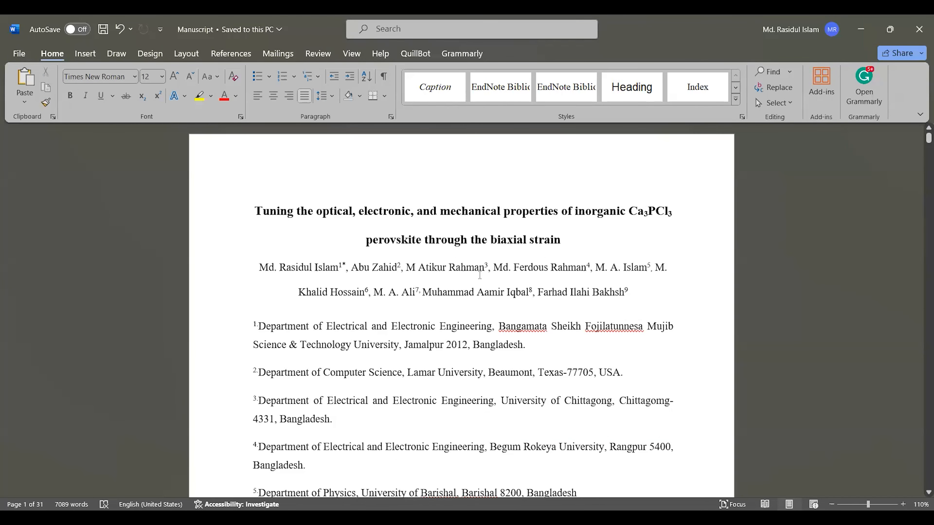
{"action": "scroll", "scroll_direction": "down", "scroll_amount": 3}
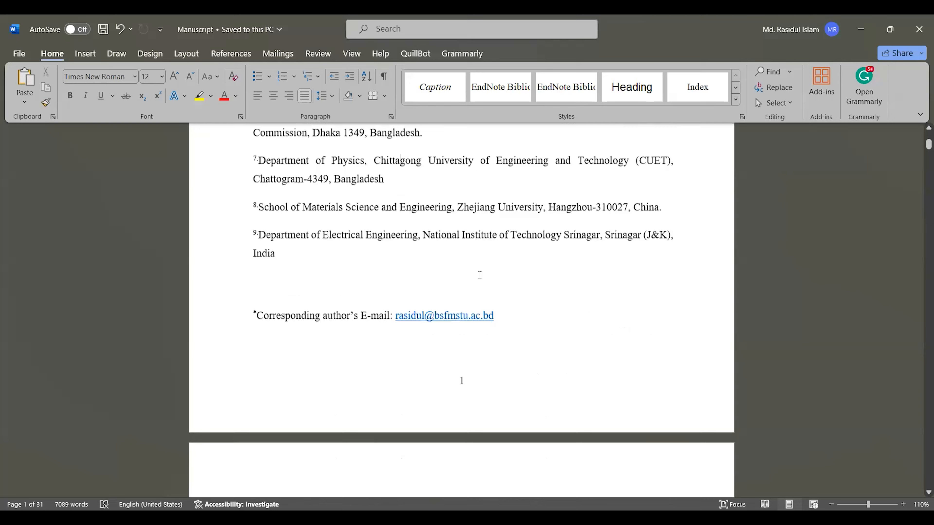
{"action": "scroll", "scroll_direction": "down", "scroll_amount": 3}
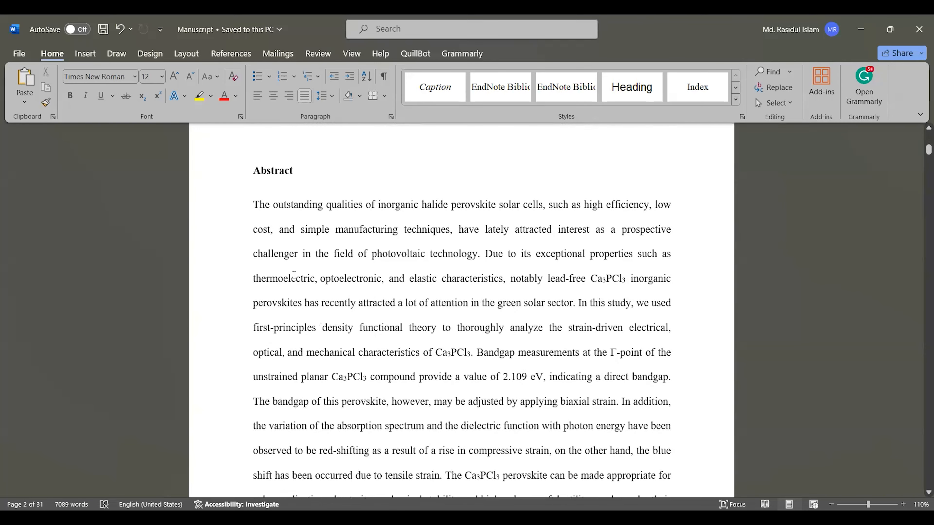
{"action": "scroll", "scroll_direction": "down", "scroll_amount": 3}
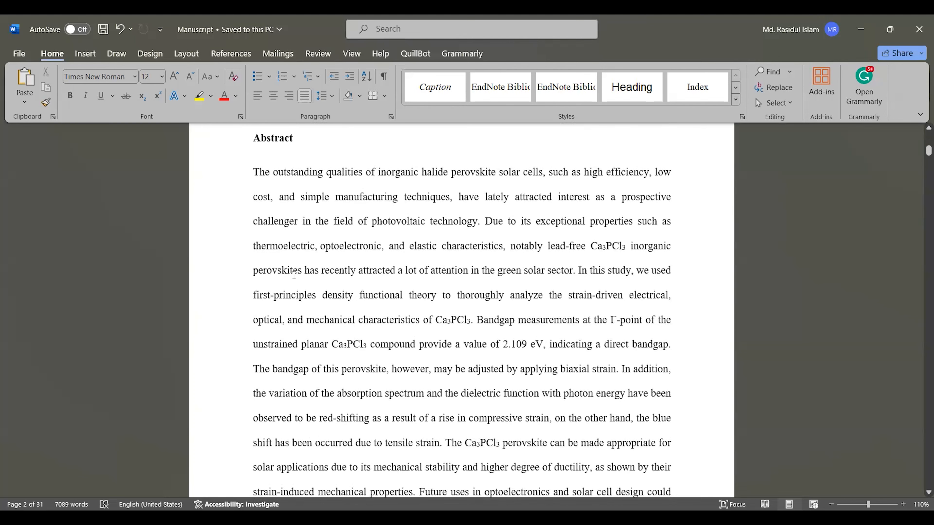
{"action": "scroll", "scroll_direction": "down", "scroll_amount": 3}
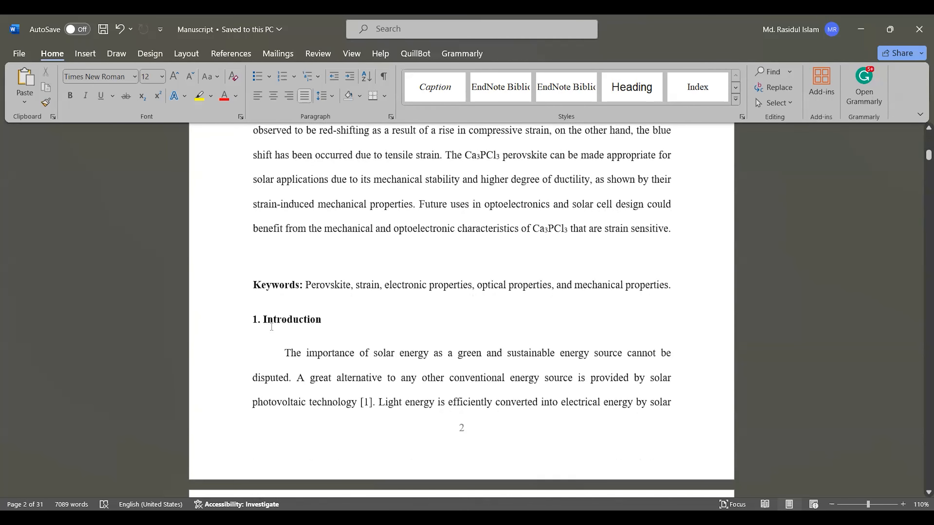
Scroll into the Introduction's opening paragraph where it runs onto page 3 and select a word in it
{"action": "scroll", "scroll_direction": "down", "scroll_amount": 3}
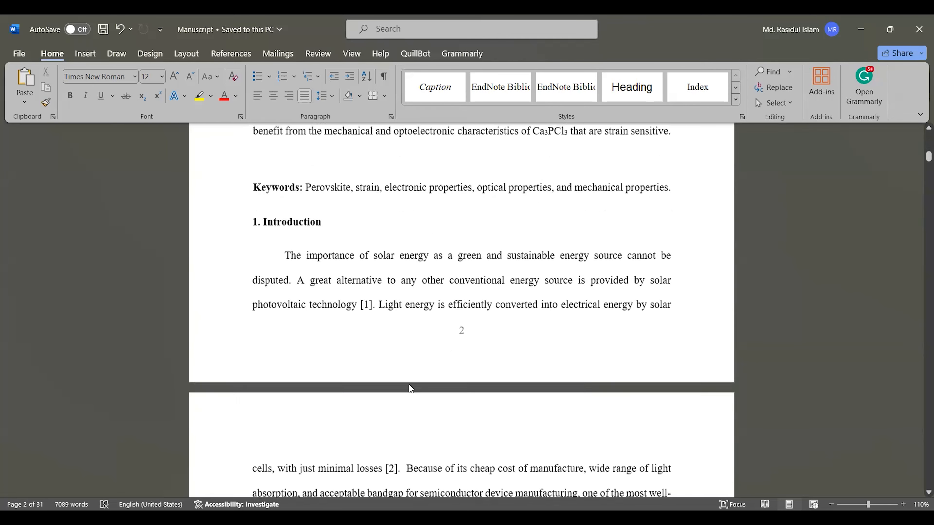
{"action": "scroll", "scroll_direction": "down", "scroll_amount": 3}
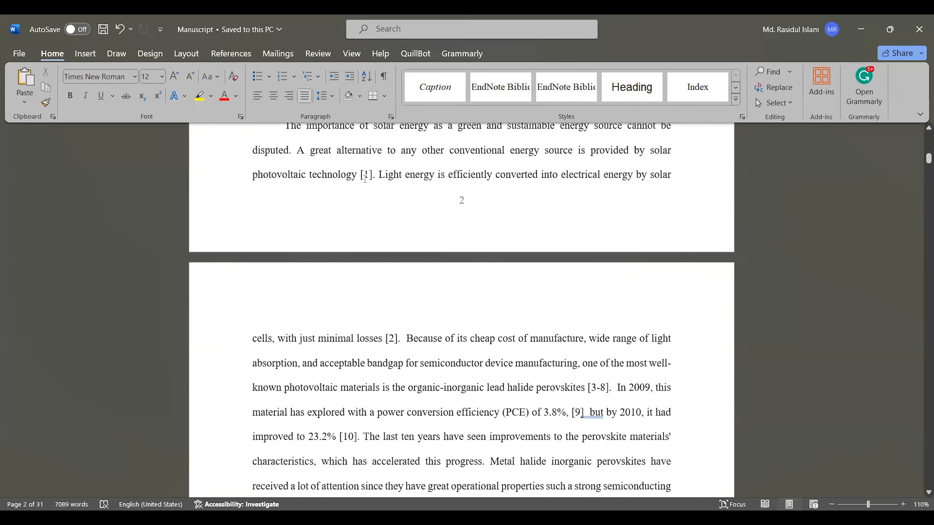
{"action": "double_click", "coordinate": [366, 175]}
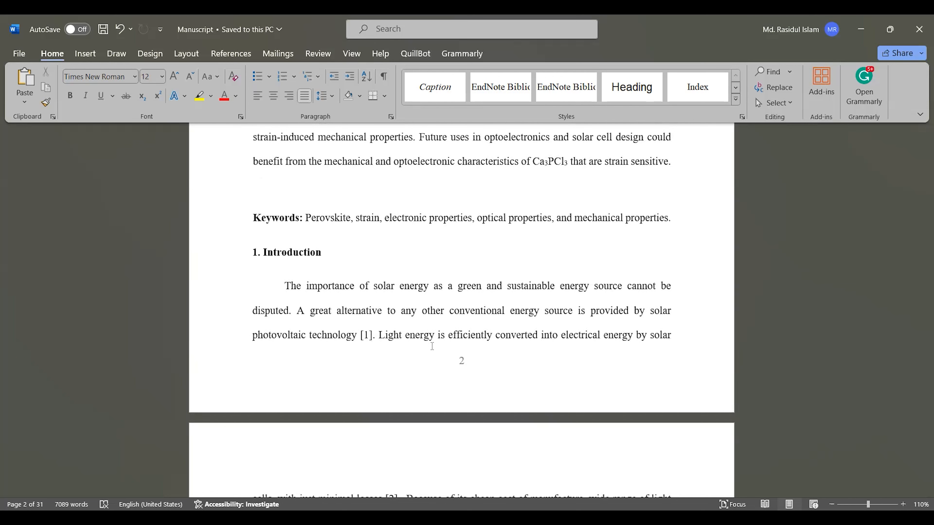
{"action": "mouse_move", "coordinate": [400, 291]}
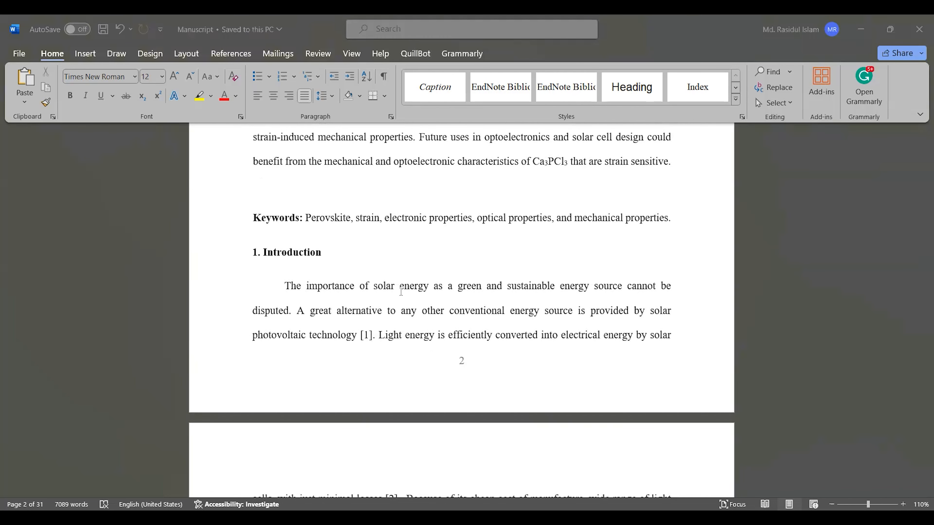
{"action": "mouse_move", "coordinate": [343, 155]}
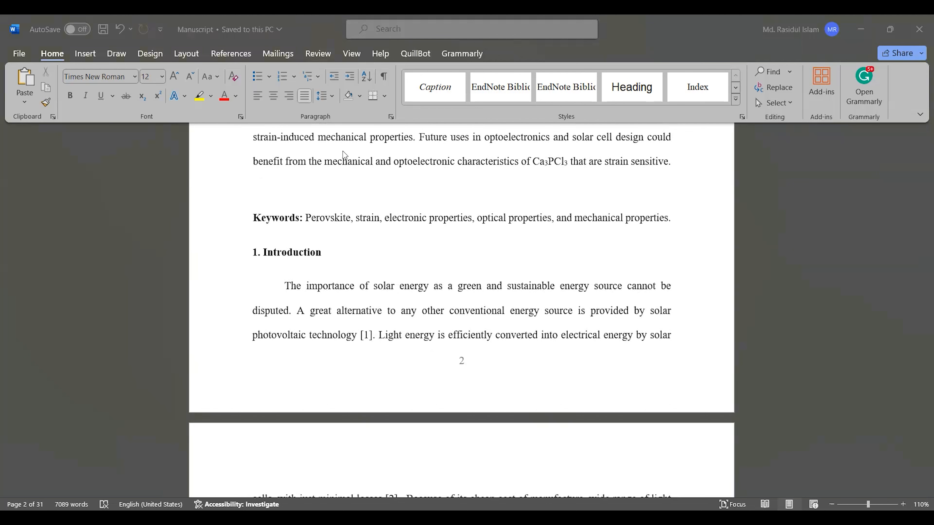
{"action": "mouse_move", "coordinate": [430, 286]}
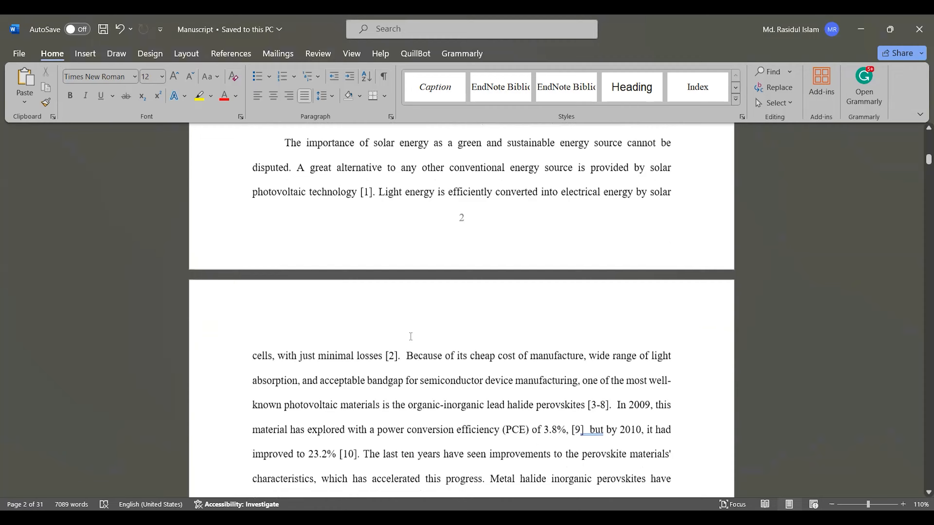
Scroll through the Introduction and methodology text to the optical characteristics computation paragraph near section 3.1
{"action": "scroll", "scroll_direction": "down", "scroll_amount": 3}
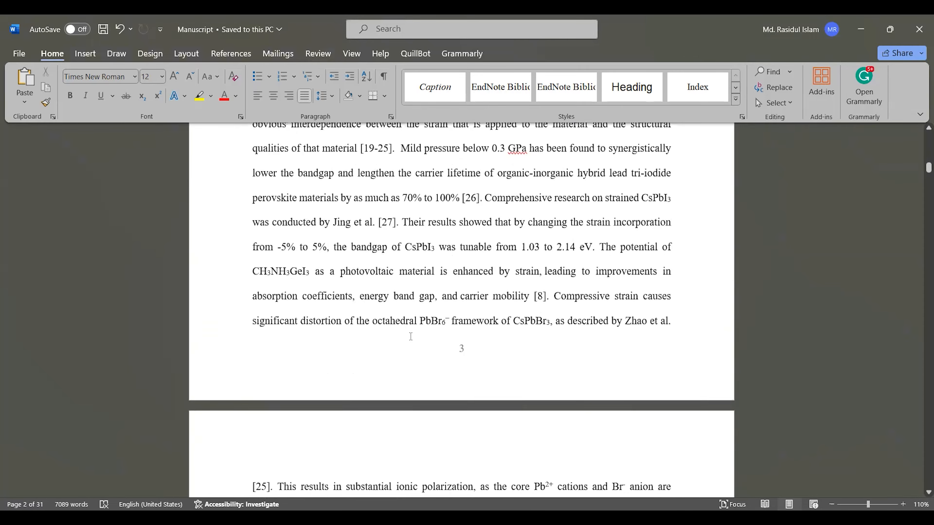
{"action": "scroll", "scroll_direction": "down", "scroll_amount": 3}
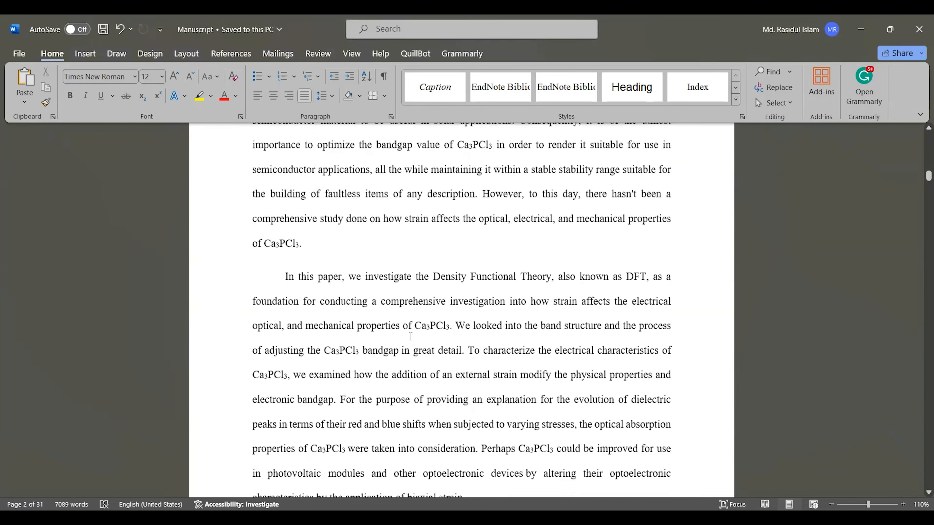
{"action": "scroll", "scroll_direction": "down", "scroll_amount": 3}
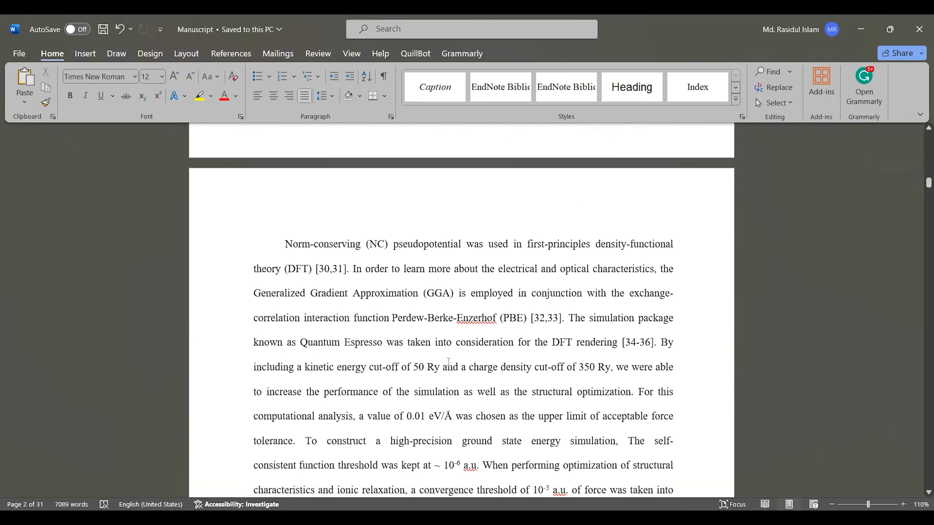
{"action": "scroll", "scroll_direction": "down", "scroll_amount": 3}
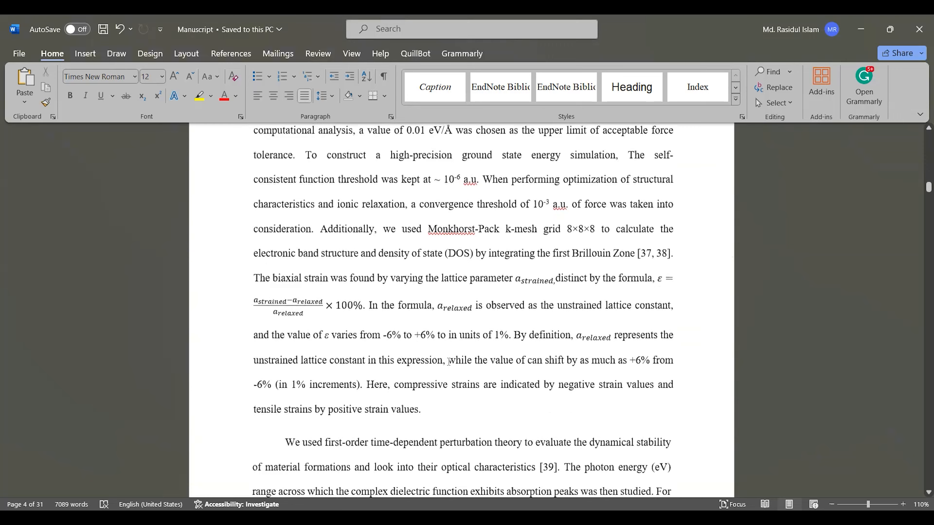
{"action": "scroll", "scroll_direction": "down", "scroll_amount": 3}
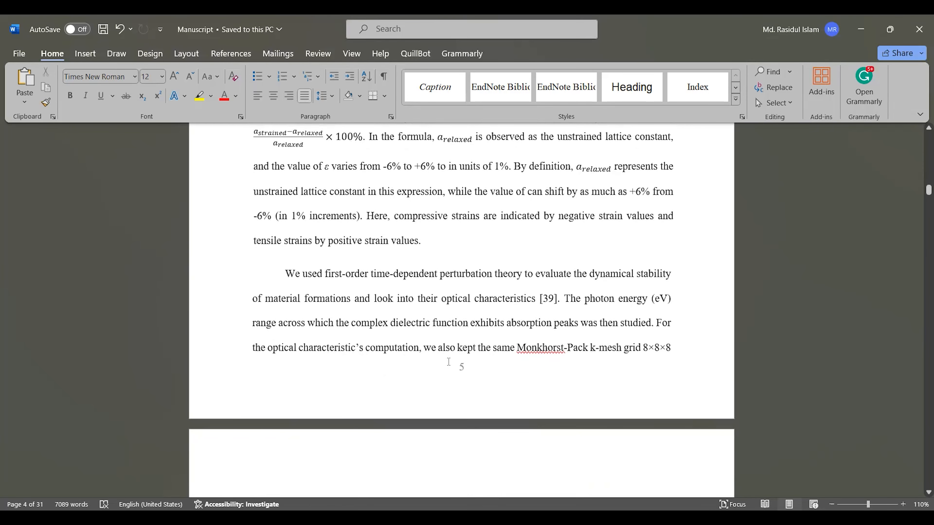
{"action": "scroll", "scroll_direction": "down", "scroll_amount": 3}
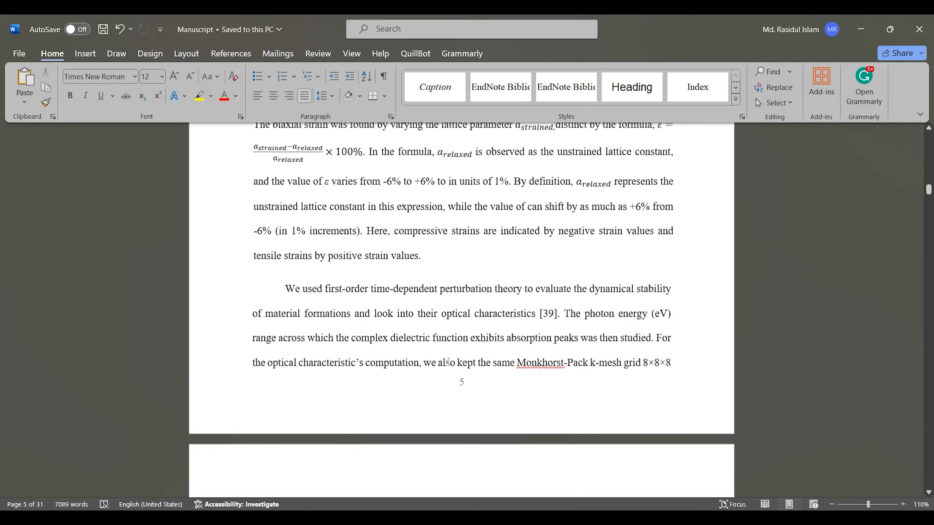
{"action": "scroll", "scroll_direction": "down", "scroll_amount": 3}
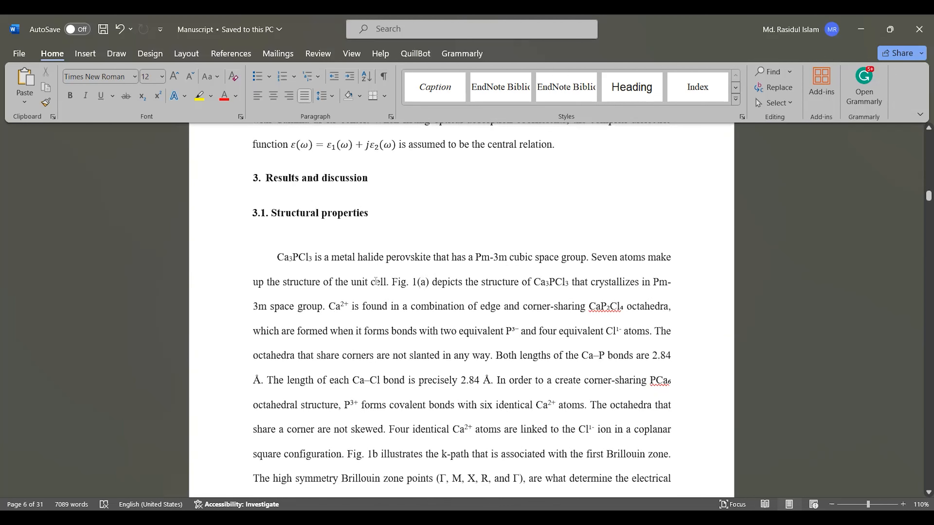
{"action": "mouse_move", "coordinate": [297, 197]}
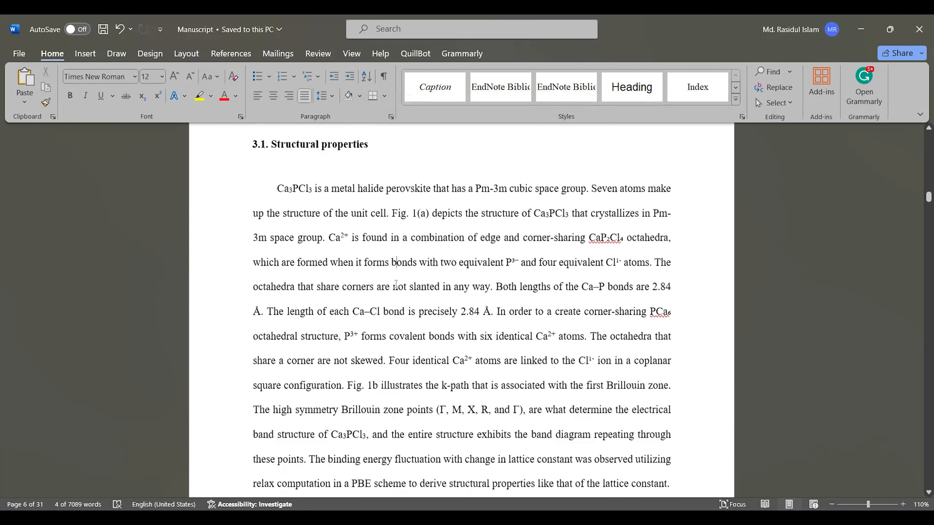
Scroll through Results and discussion past band-structure and optical properties to the Born stability criteria and Table II text
{"action": "scroll", "scroll_direction": "down", "scroll_amount": 3}
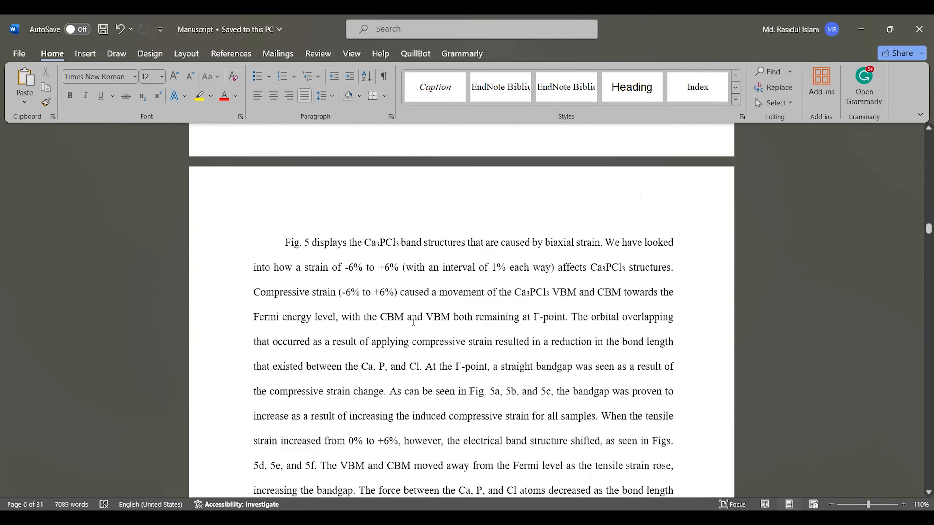
{"action": "scroll", "scroll_direction": "down", "scroll_amount": 3}
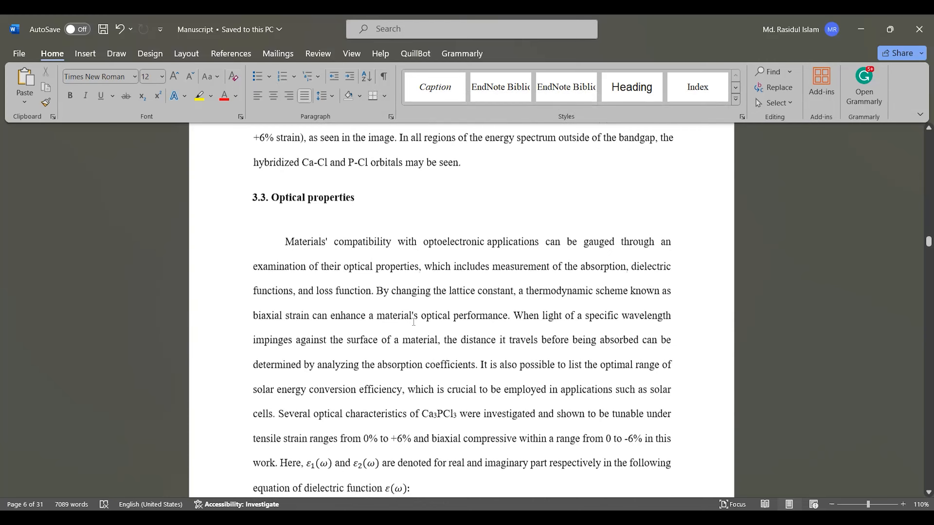
{"action": "scroll", "scroll_direction": "down", "scroll_amount": 3}
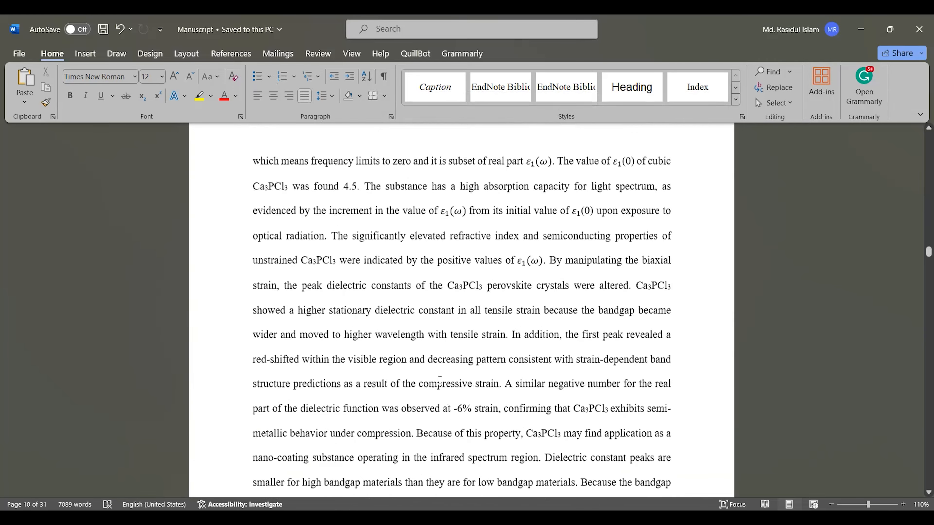
{"action": "scroll", "scroll_direction": "down", "scroll_amount": 3}
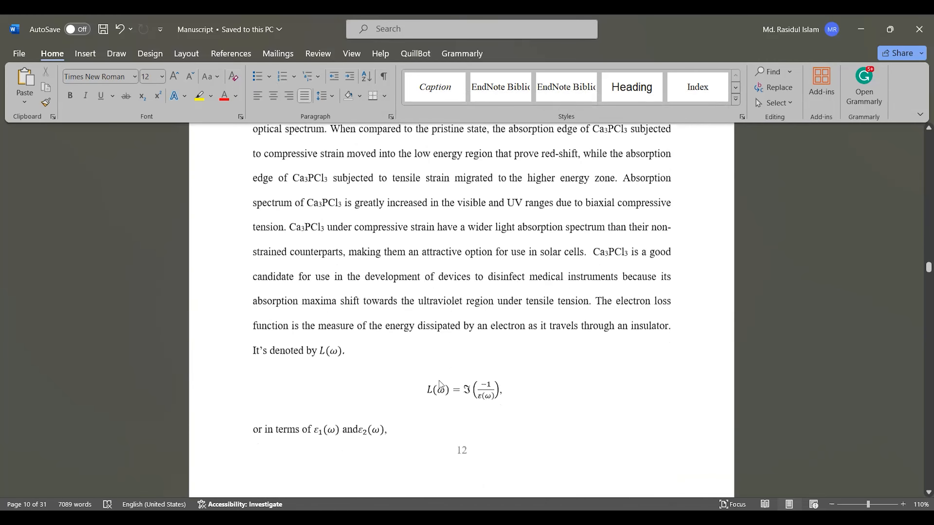
{"action": "scroll", "scroll_direction": "down", "scroll_amount": 3}
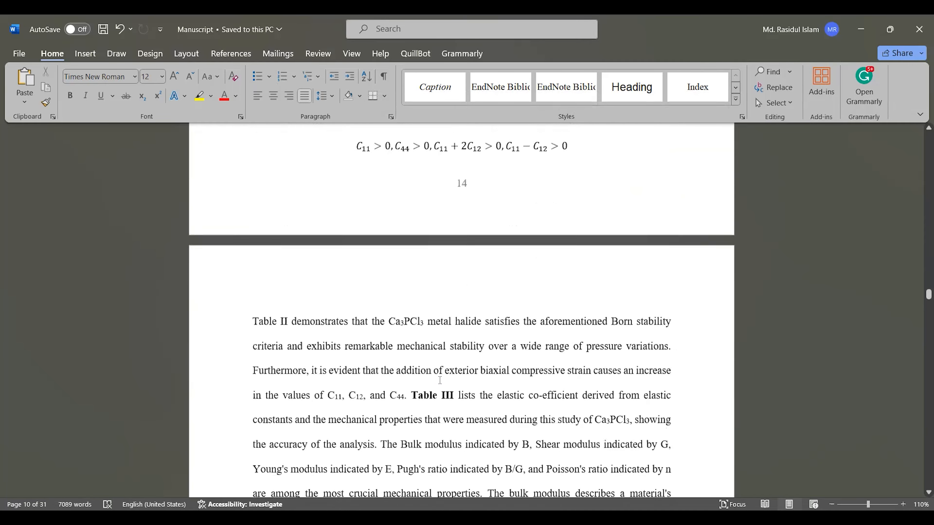
Scroll through the Conclusion into the References list
{"action": "scroll", "scroll_direction": "down", "scroll_amount": 3}
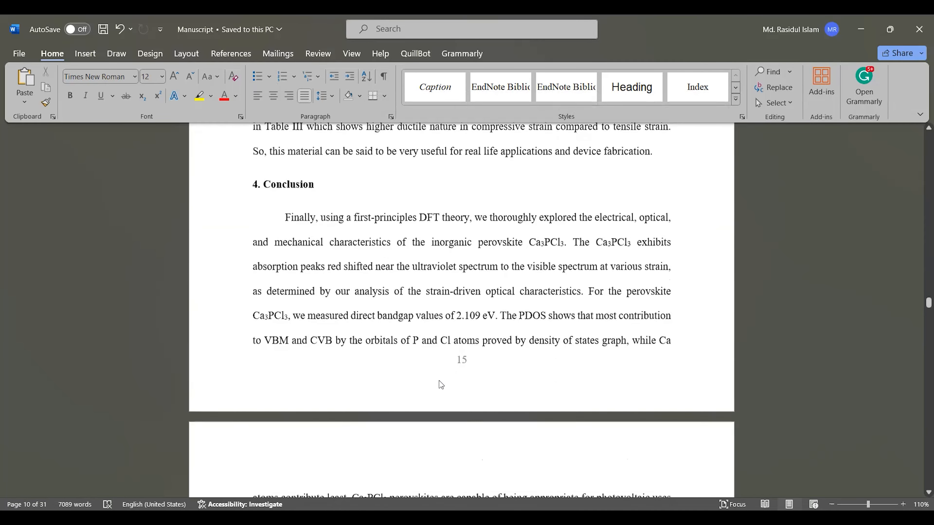
{"action": "scroll", "scroll_direction": "down", "scroll_amount": 3}
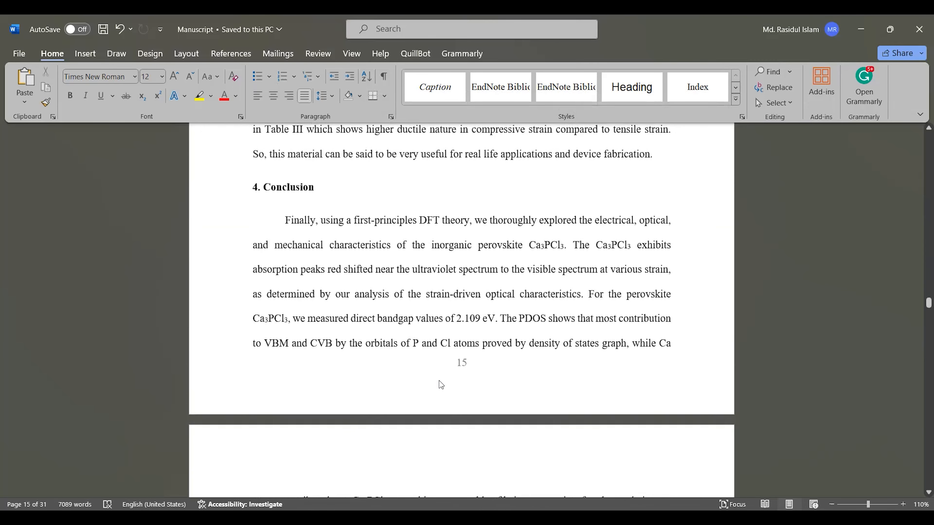
{"action": "scroll", "scroll_direction": "down", "scroll_amount": 3}
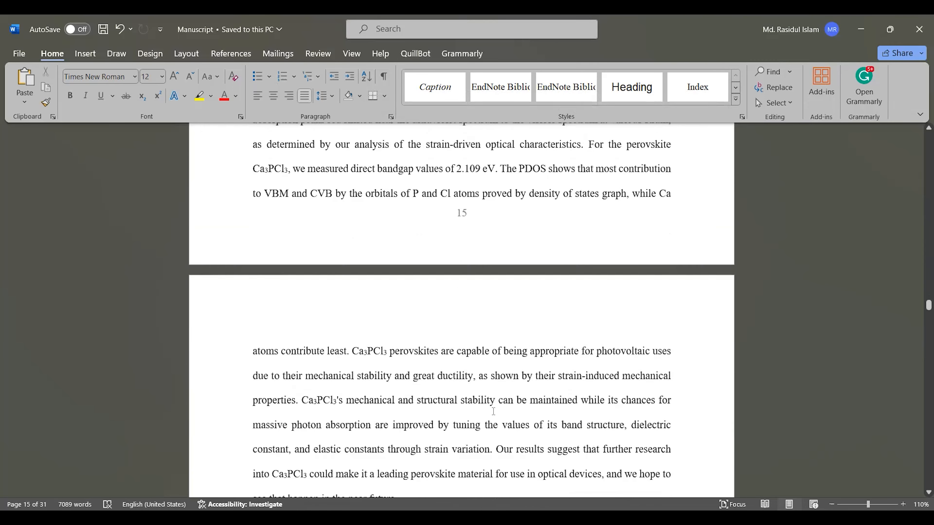
{"action": "scroll", "scroll_direction": "down", "scroll_amount": 3}
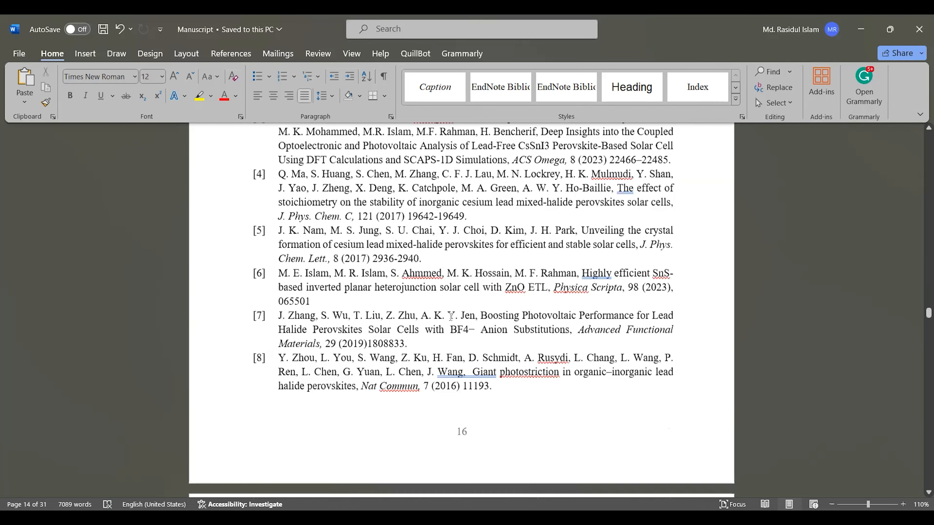
Scroll past the end of the References to the page holding Figure 1
{"action": "scroll", "scroll_direction": "down", "scroll_amount": 3}
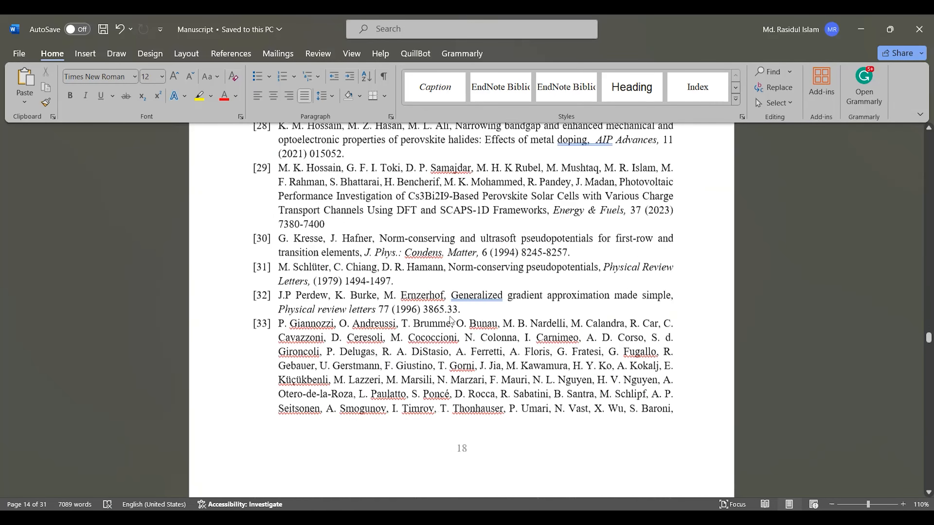
{"action": "scroll", "scroll_direction": "down", "scroll_amount": 3}
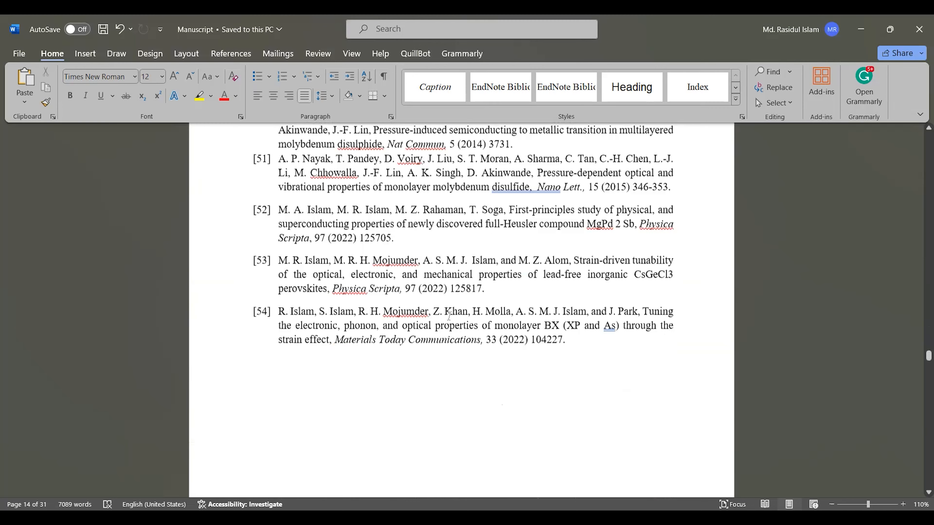
{"action": "scroll", "scroll_direction": "down", "scroll_amount": 3}
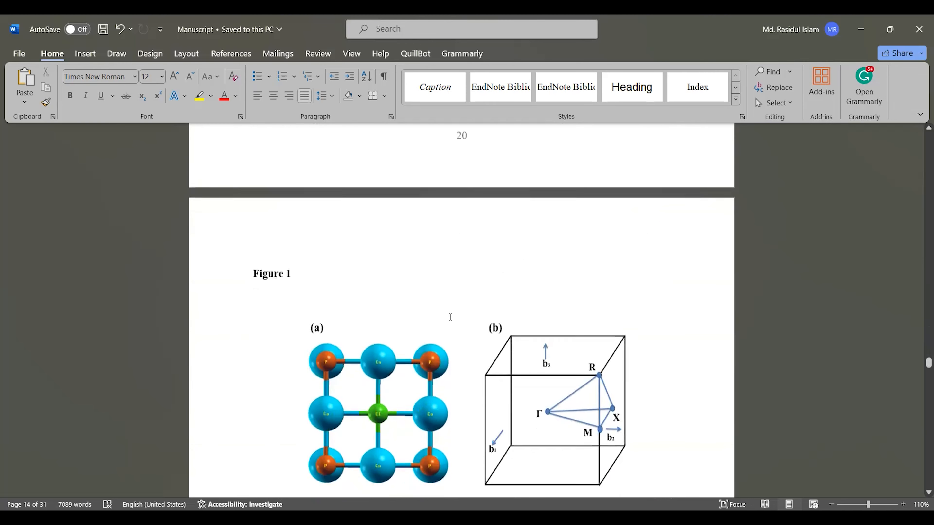
Scroll through Figures 1, 2 and 5, bring up the context menu on Figure 5, and continue to the Figure 7 PDOS plots
{"action": "scroll", "scroll_direction": "down", "scroll_amount": 3}
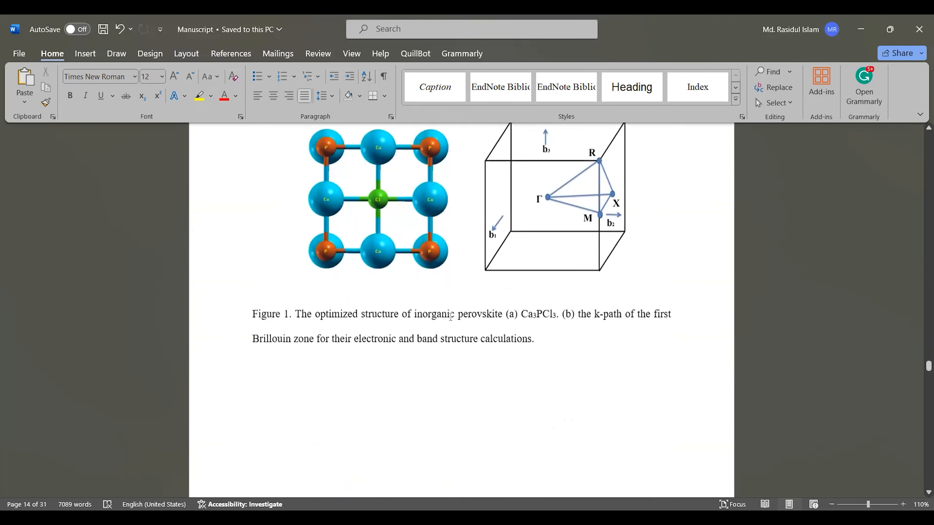
{"action": "scroll", "scroll_direction": "down", "scroll_amount": 3}
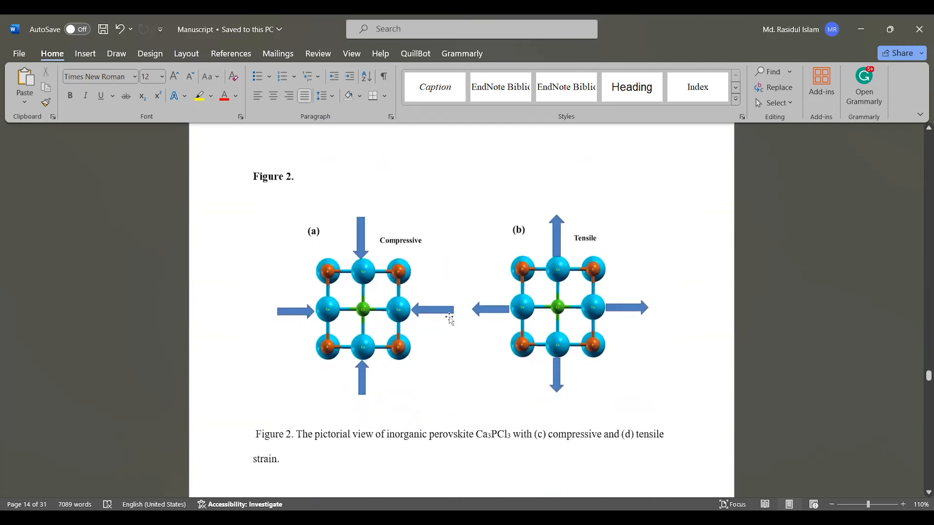
{"action": "scroll", "scroll_direction": "down", "scroll_amount": 3}
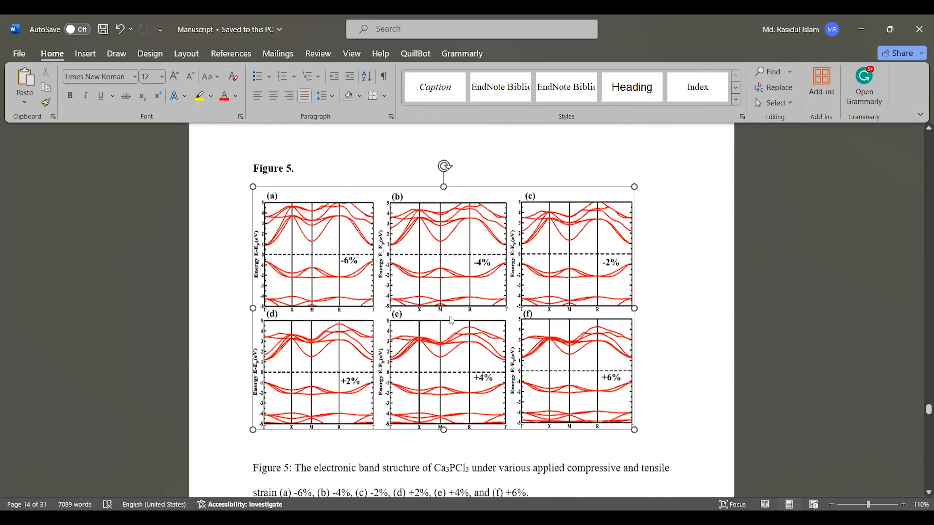
{"action": "right_click", "coordinate": [449, 319]}
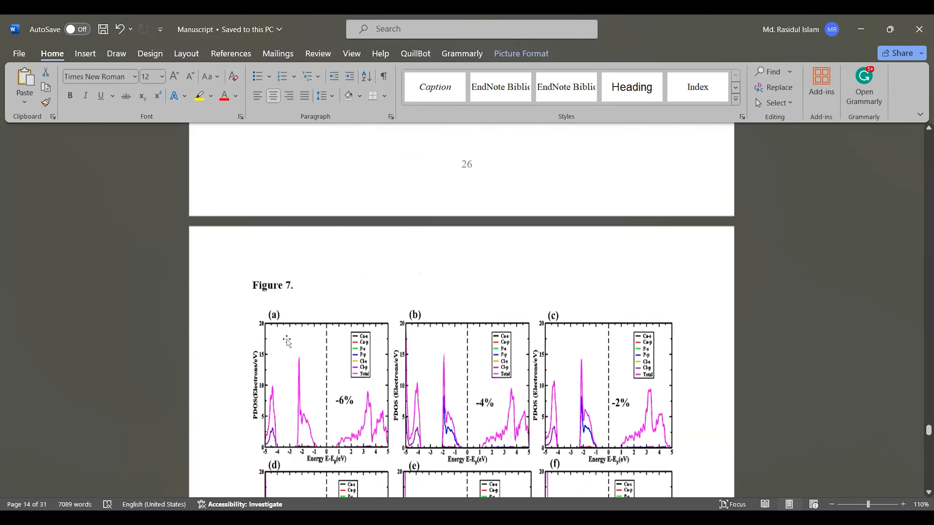
{"action": "scroll", "scroll_direction": "down", "scroll_amount": 3}
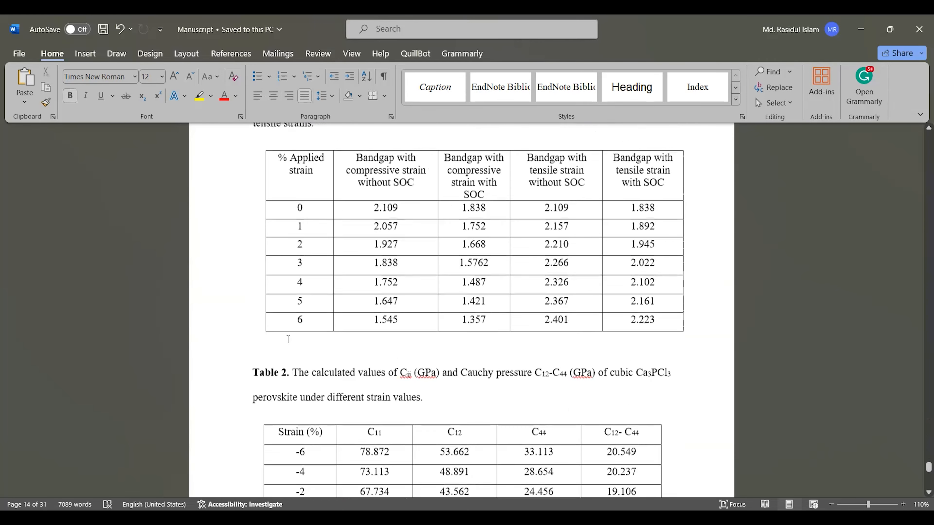
Scroll down past the bandgap table to Table 2 of elastic constants under different strain values
{"action": "scroll", "scroll_direction": "down", "scroll_amount": 3}
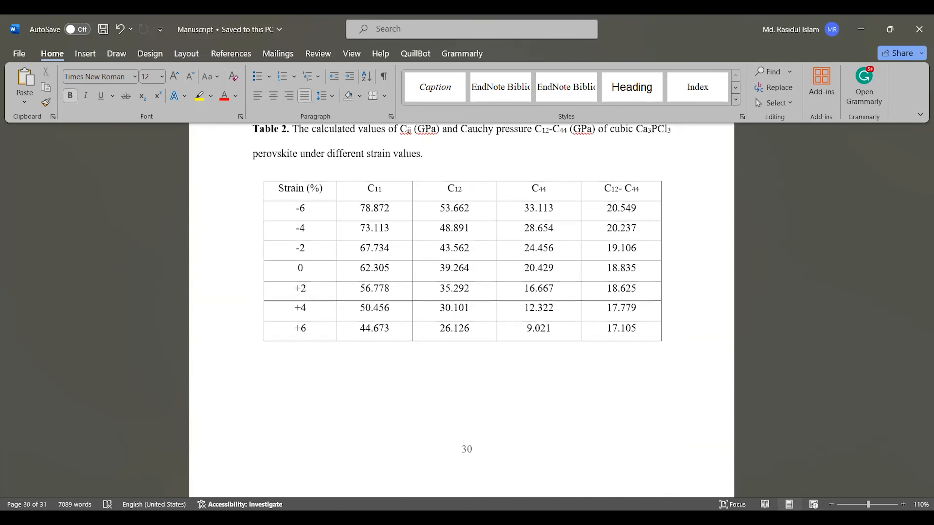
{"action": "scroll", "scroll_direction": "down", "scroll_amount": 3}
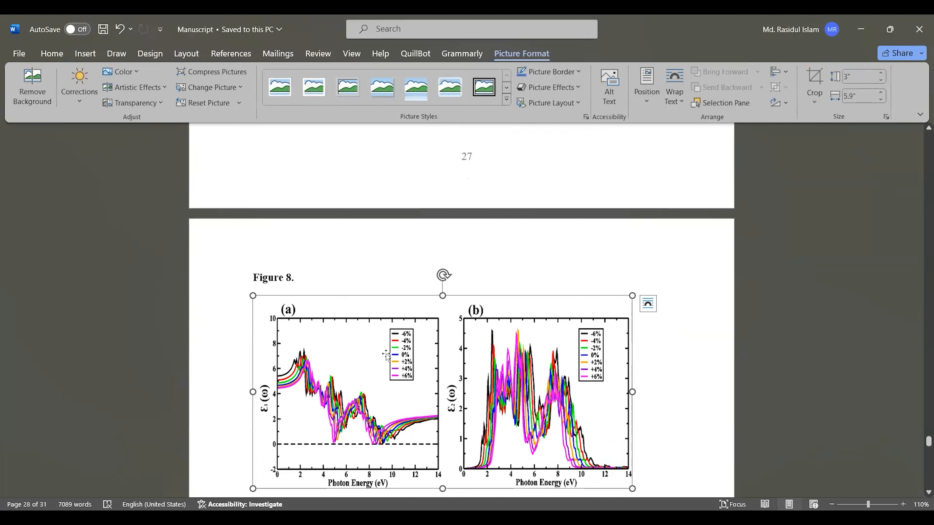
{"action": "mouse_move", "coordinate": [233, 175]}
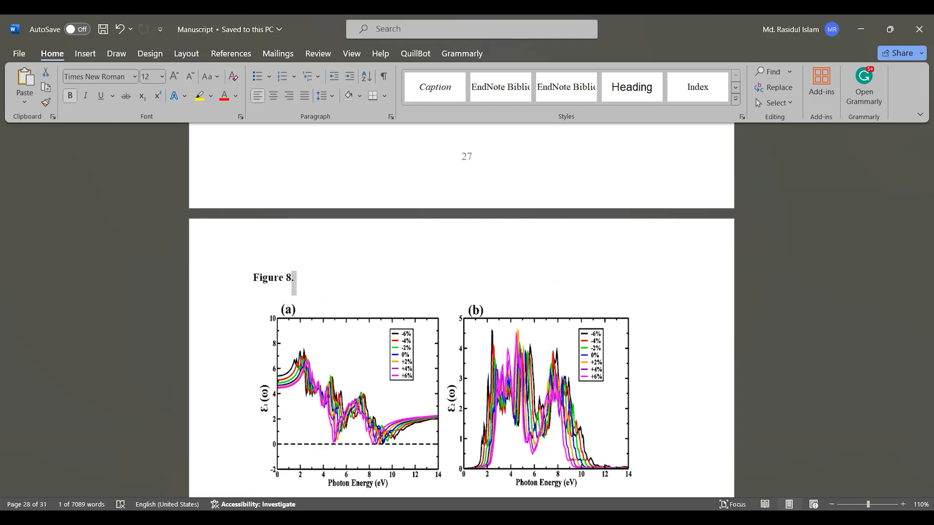
{"action": "mouse_move", "coordinate": [507, 105]}
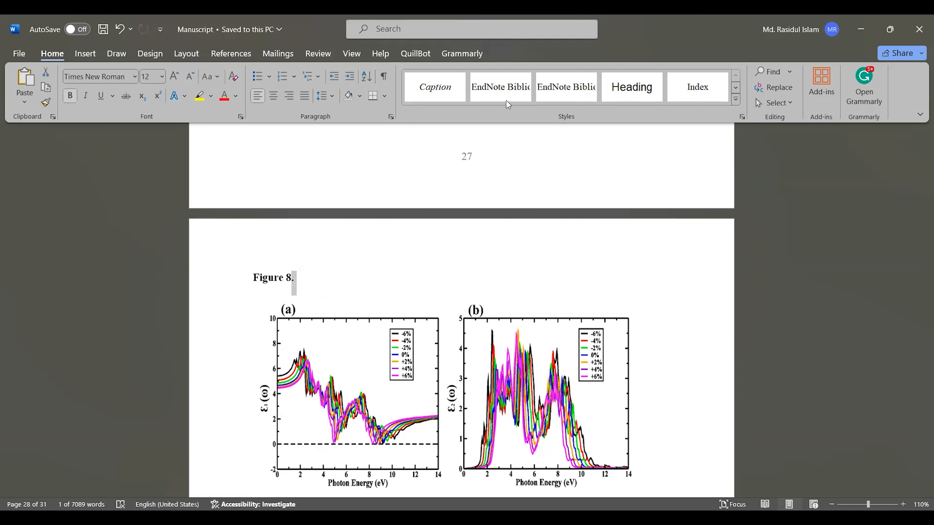